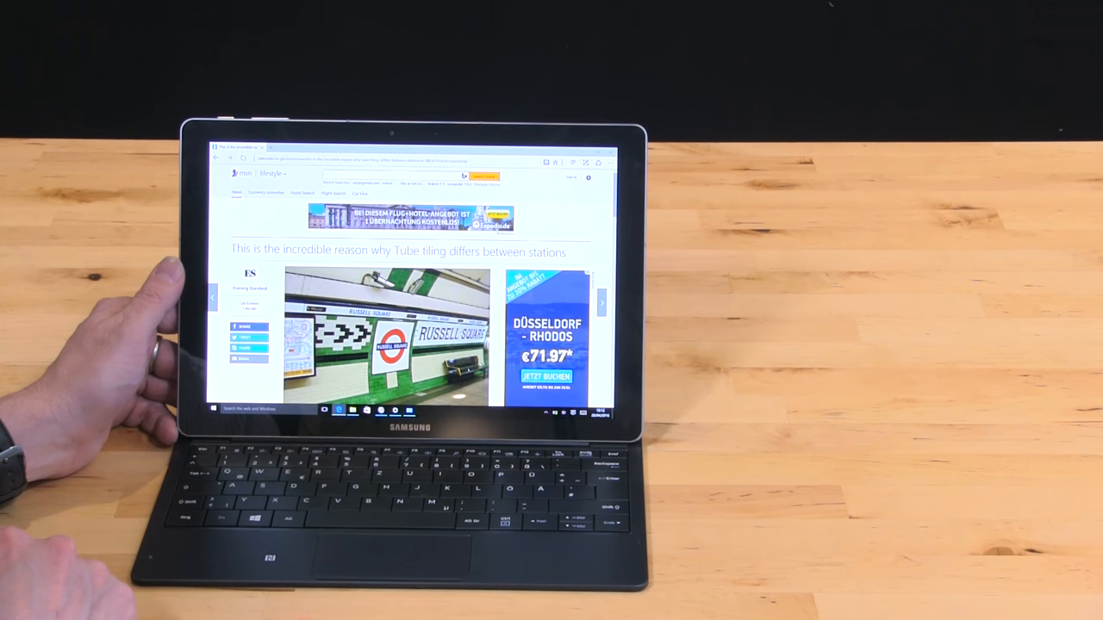
scroll("down", 3)
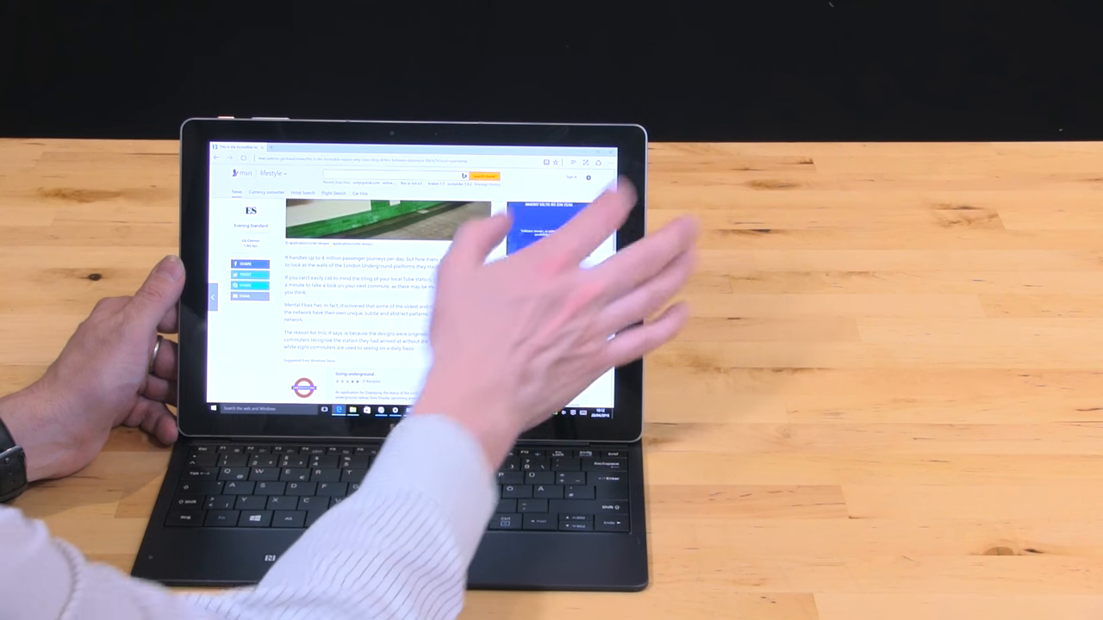